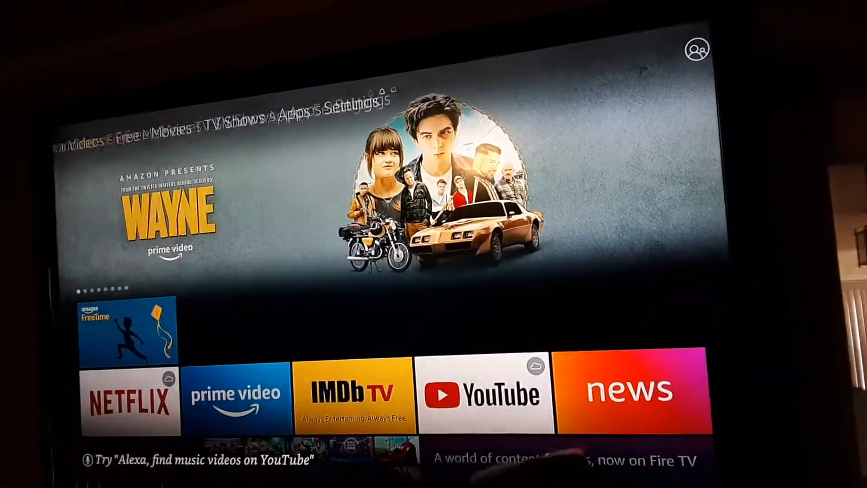
- Go from Home into Settings > Preferences, showing Sync Recent Content set to off
click(127, 329)
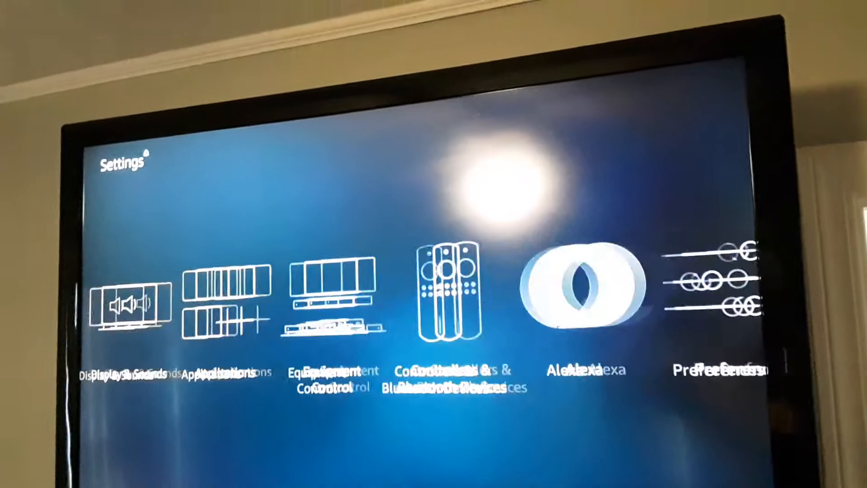
scroll(right, 3)
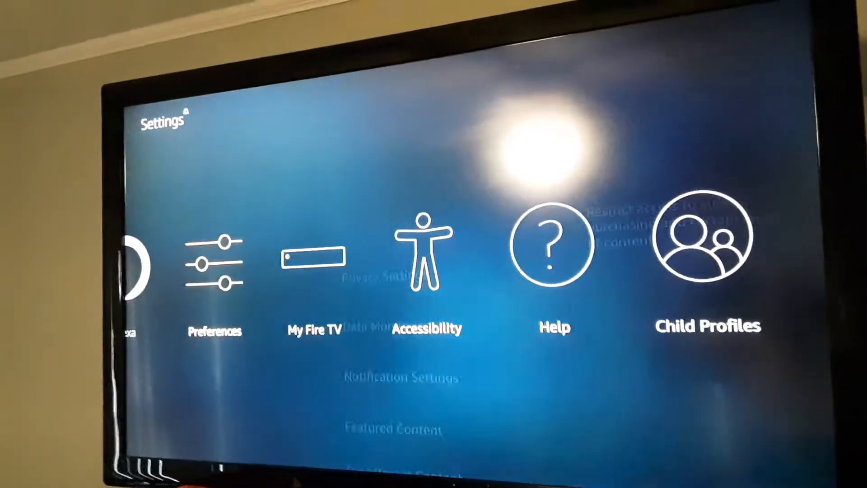
click(215, 266)
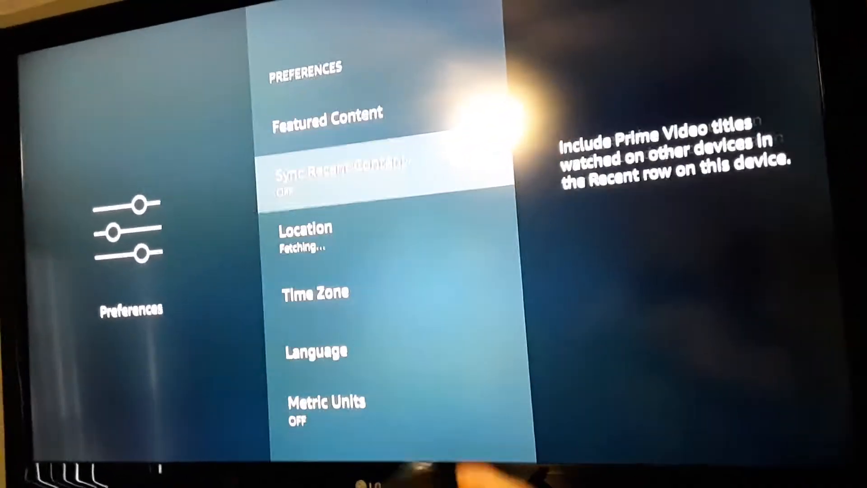